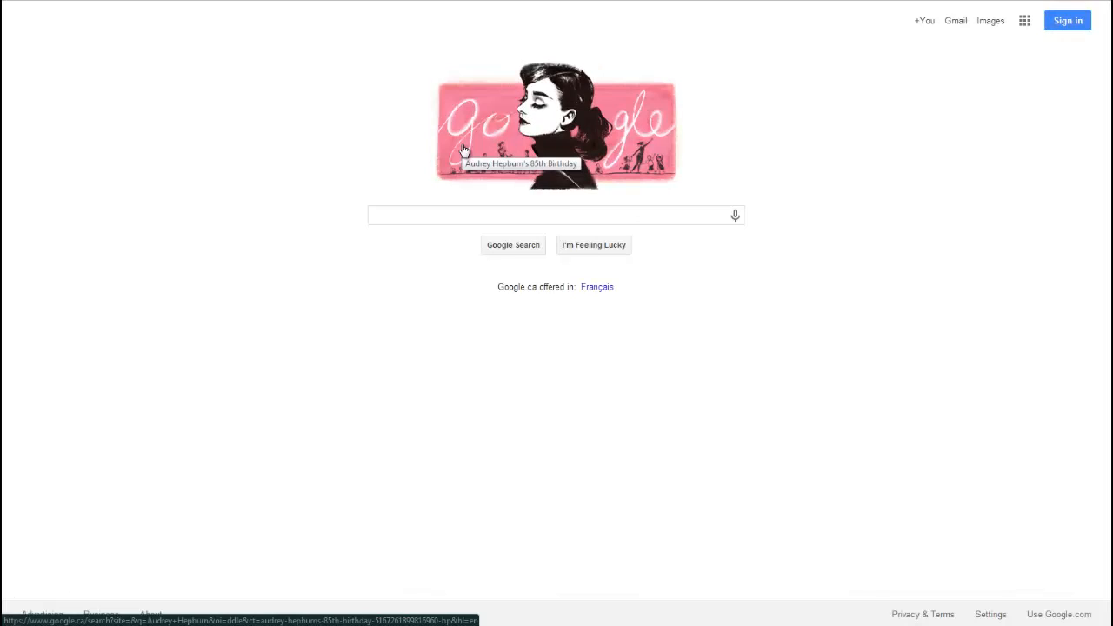
- Search Google for 'bluestacks' via the suggestion after typing 'blues'
{"action": "left_click", "coordinate": [556, 216]}
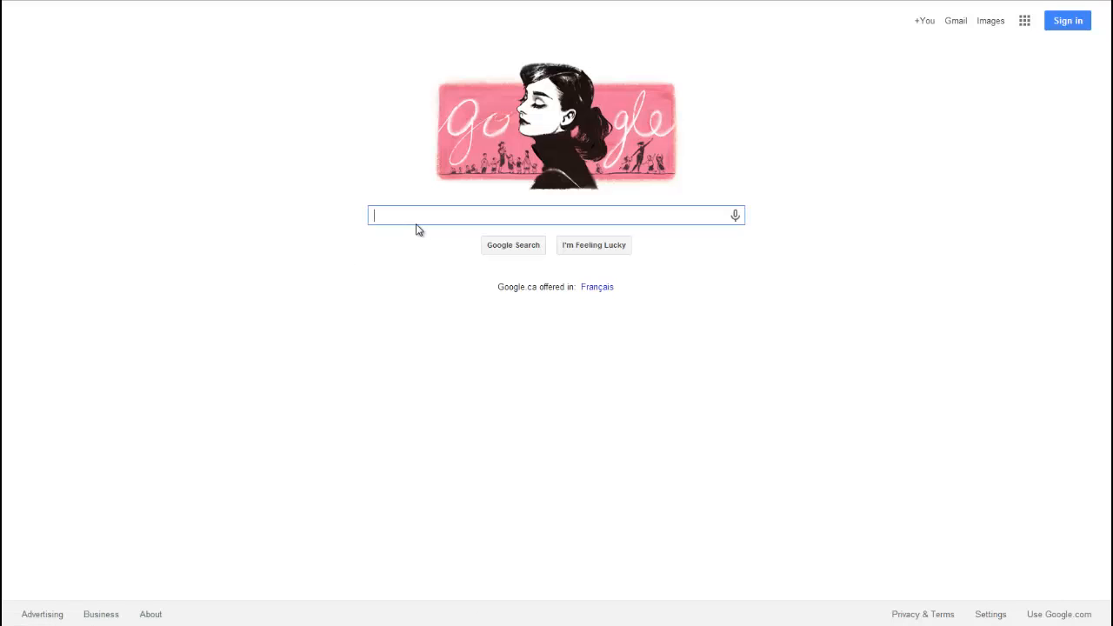
{"action": "type", "text": "blues"}
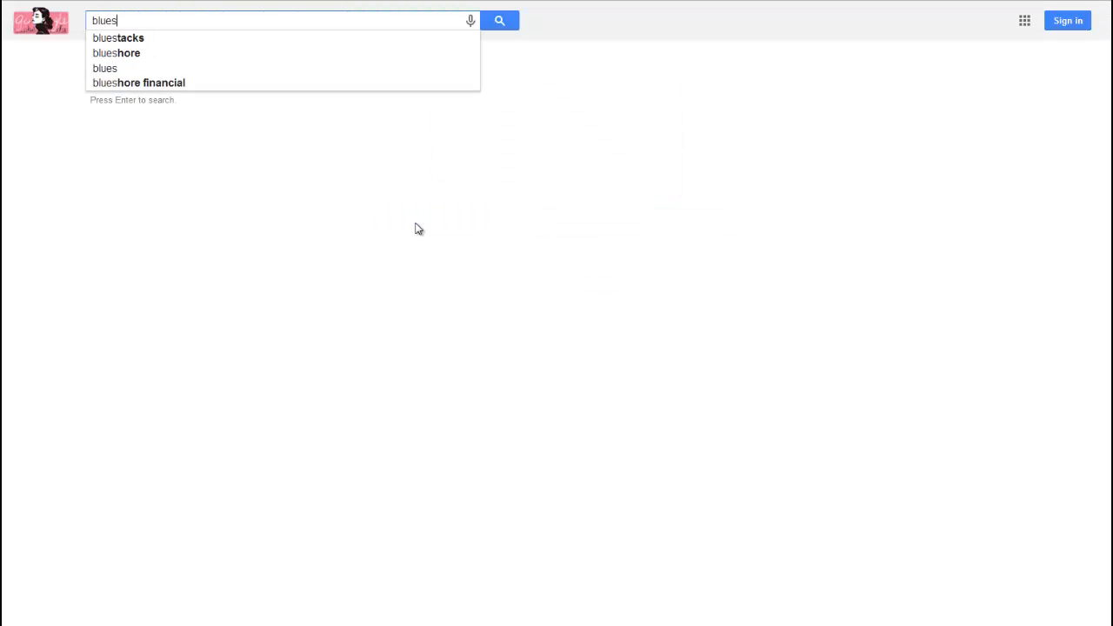
{"action": "left_click", "coordinate": [118, 38]}
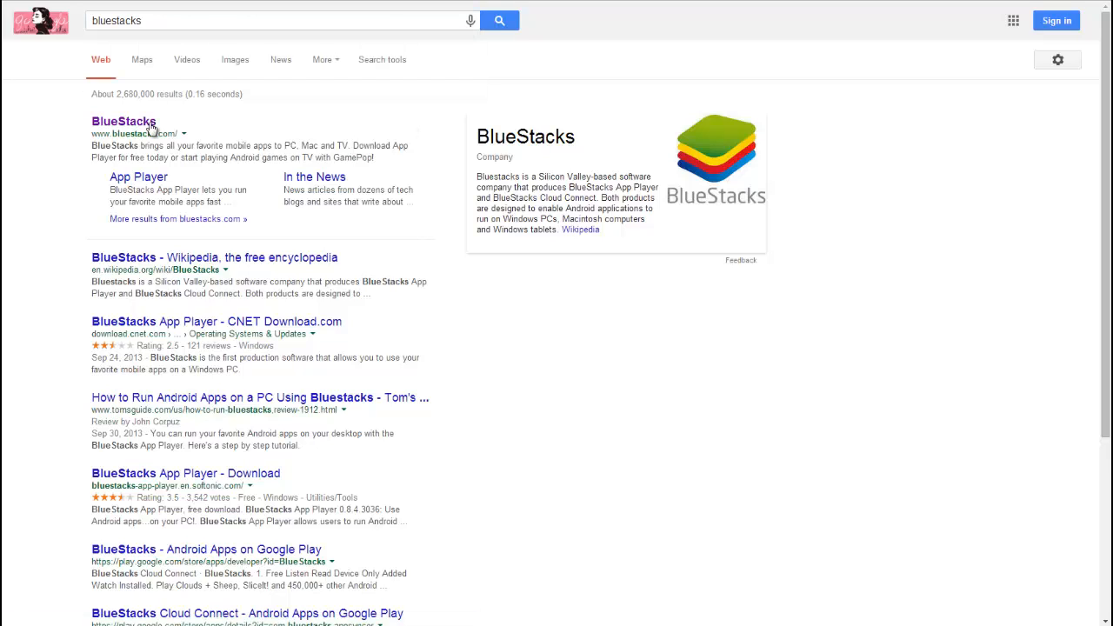
{"action": "mouse_move", "coordinate": [160, 115]}
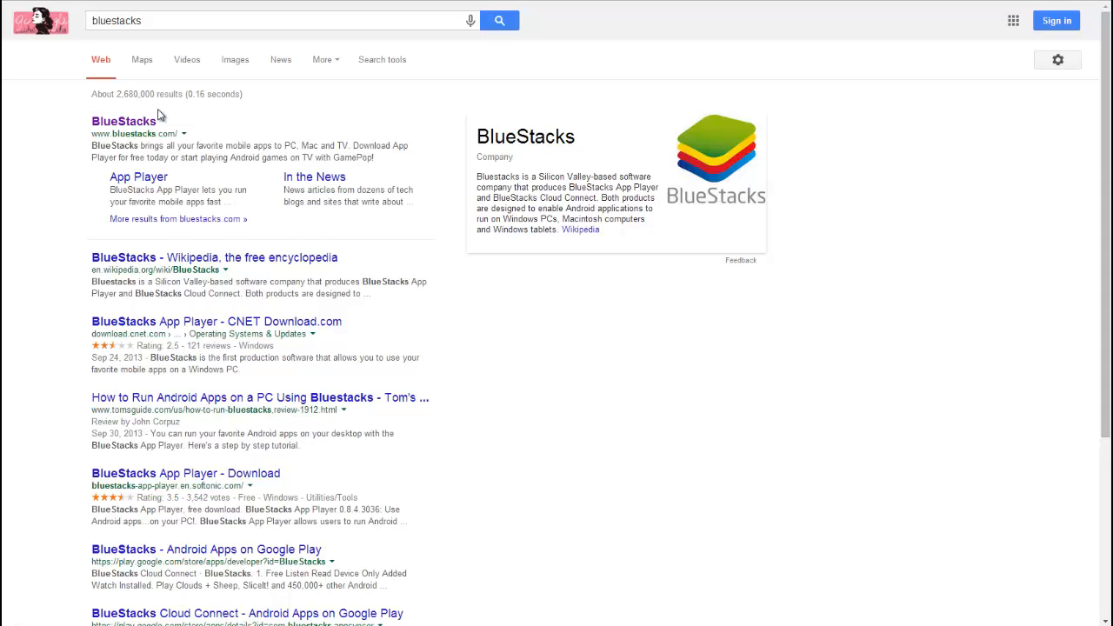
{"action": "mouse_move", "coordinate": [125, 201]}
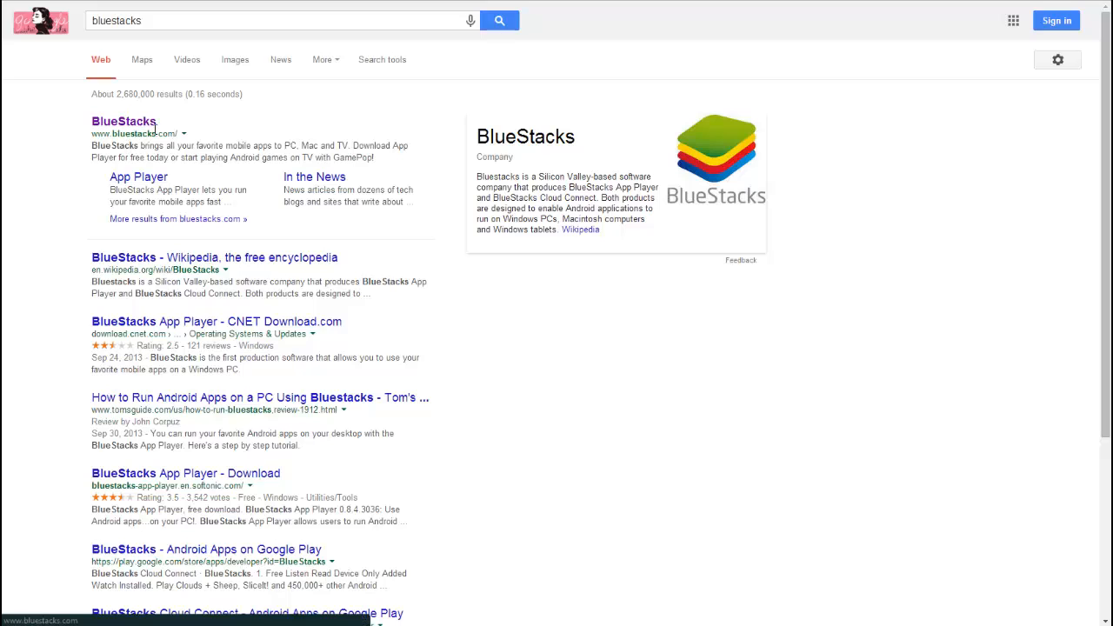
{"action": "mouse_move", "coordinate": [139, 133]}
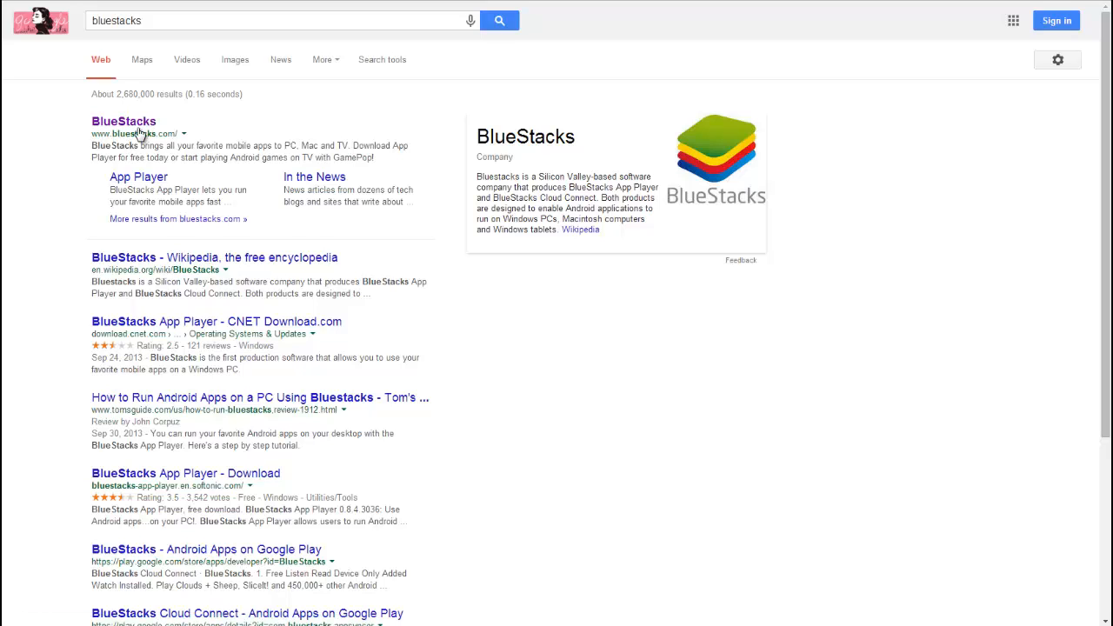
- From the official BlueStacks site, start the Windows App Player download
{"action": "left_click", "coordinate": [123, 121]}
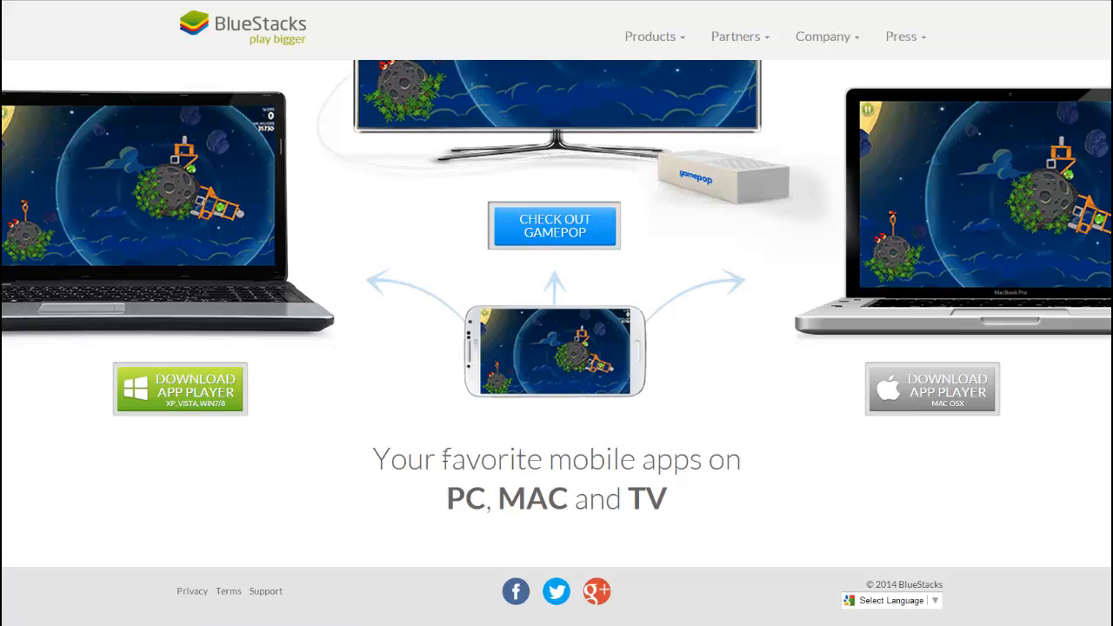
{"action": "mouse_move", "coordinate": [640, 318]}
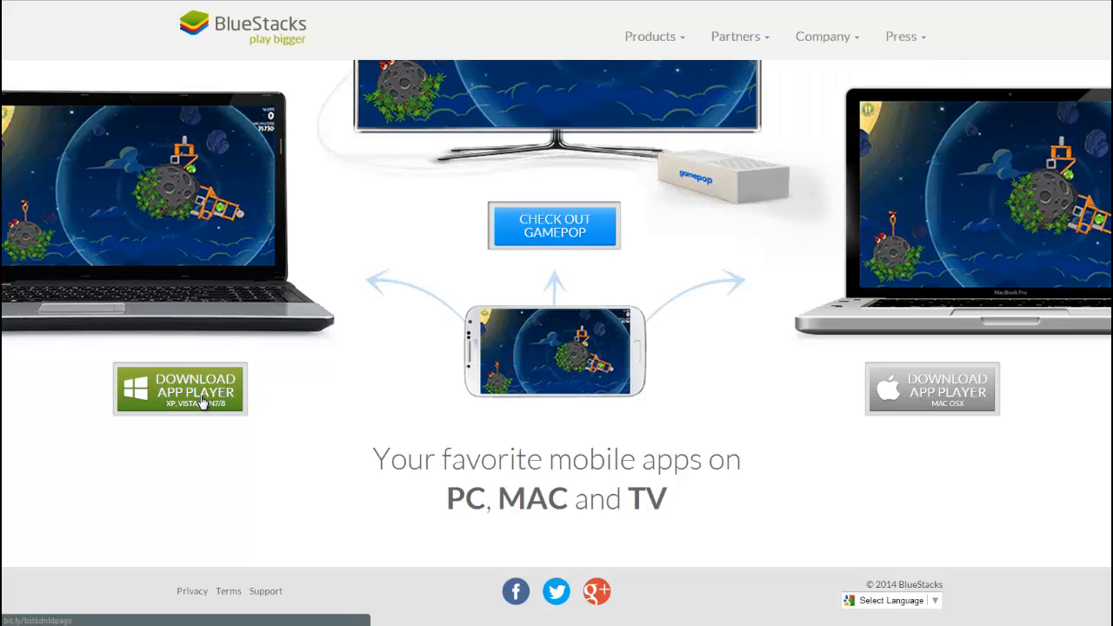
{"action": "mouse_move", "coordinate": [932, 390]}
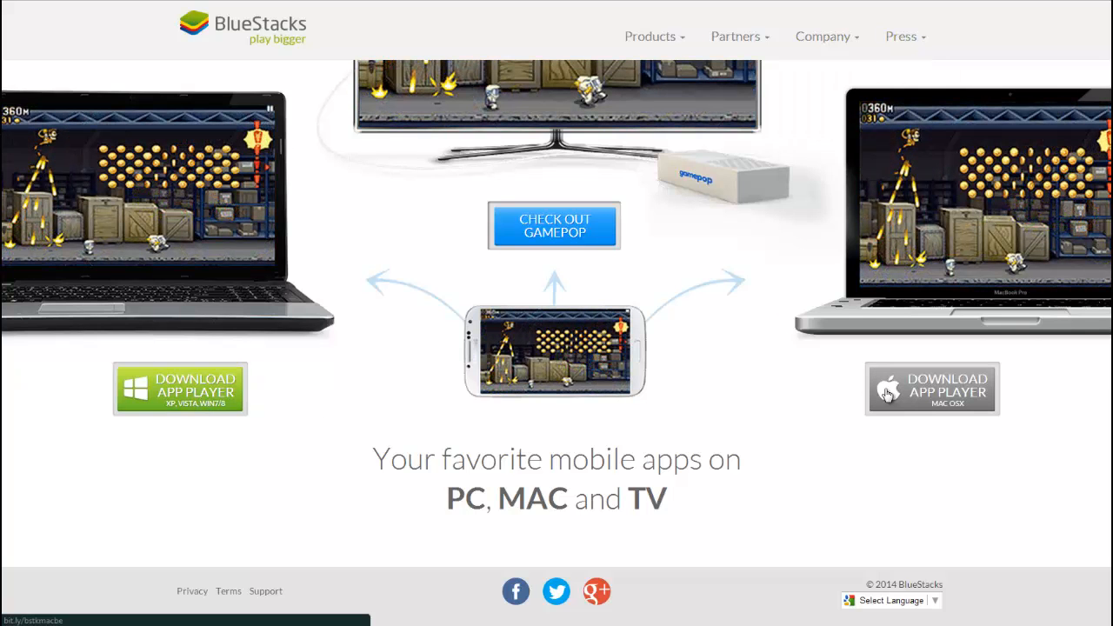
{"action": "mouse_move", "coordinate": [328, 411]}
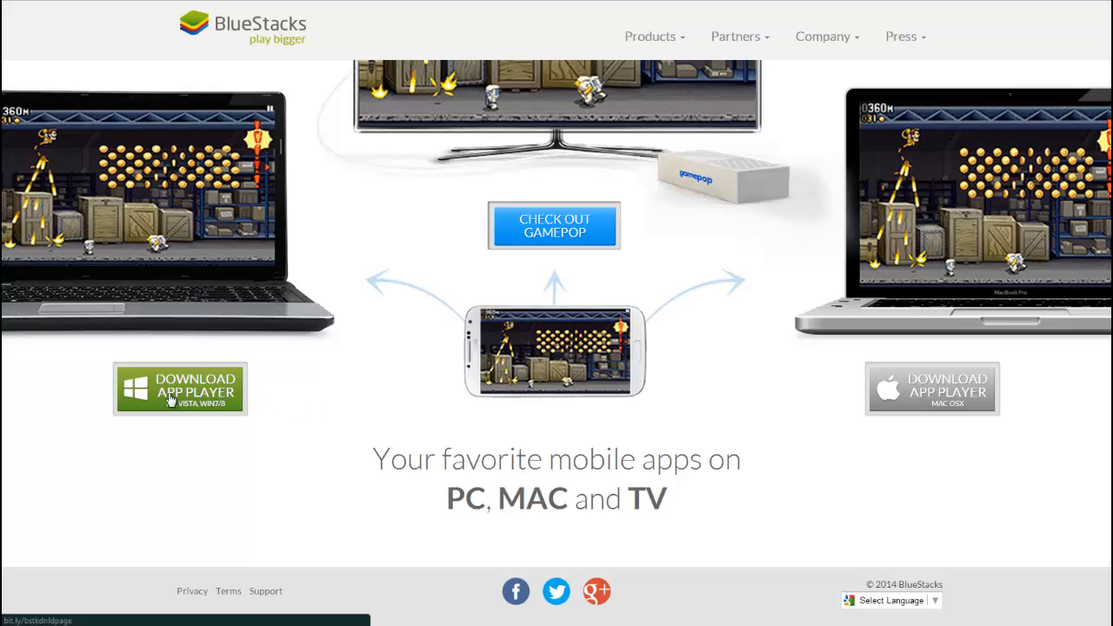
{"action": "left_click", "coordinate": [180, 390]}
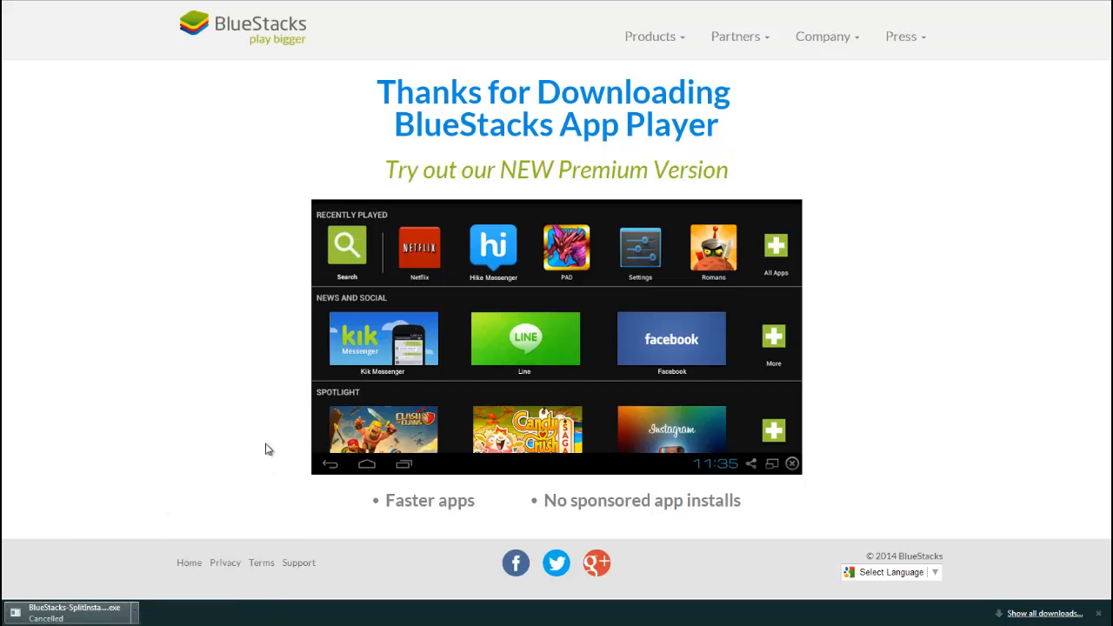
{"action": "mouse_move", "coordinate": [265, 424]}
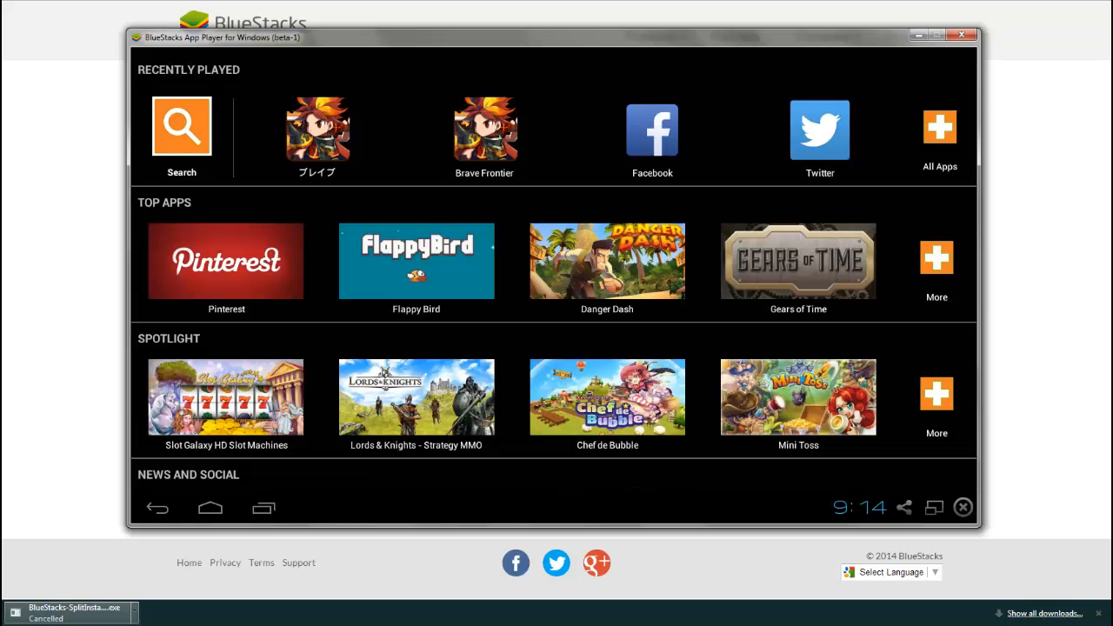
{"action": "mouse_move", "coordinate": [435, 531]}
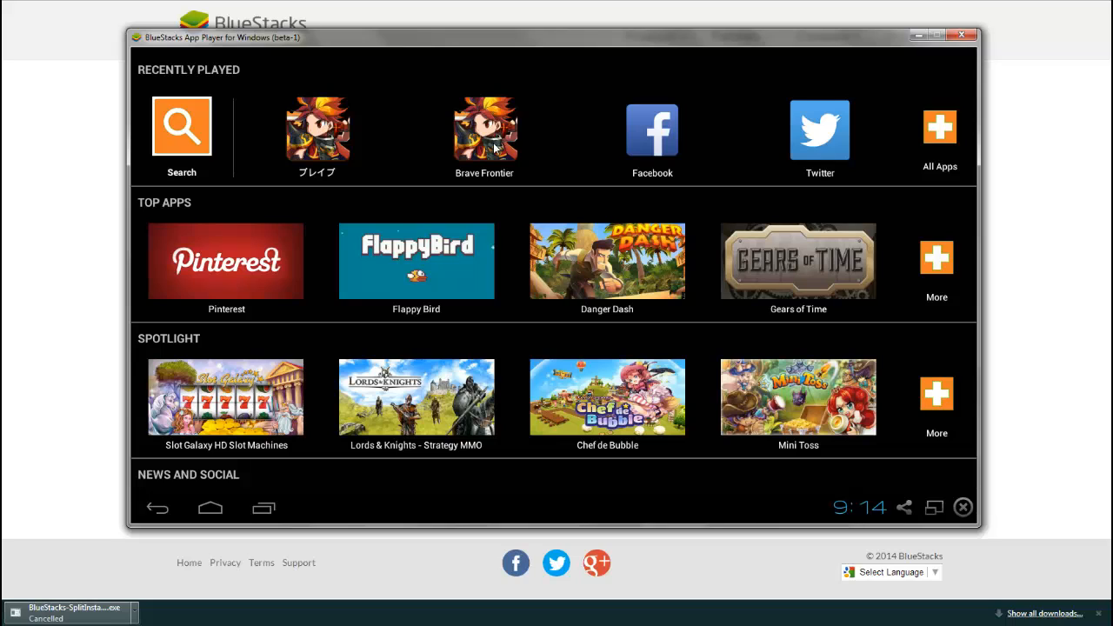
{"action": "mouse_move", "coordinate": [148, 259]}
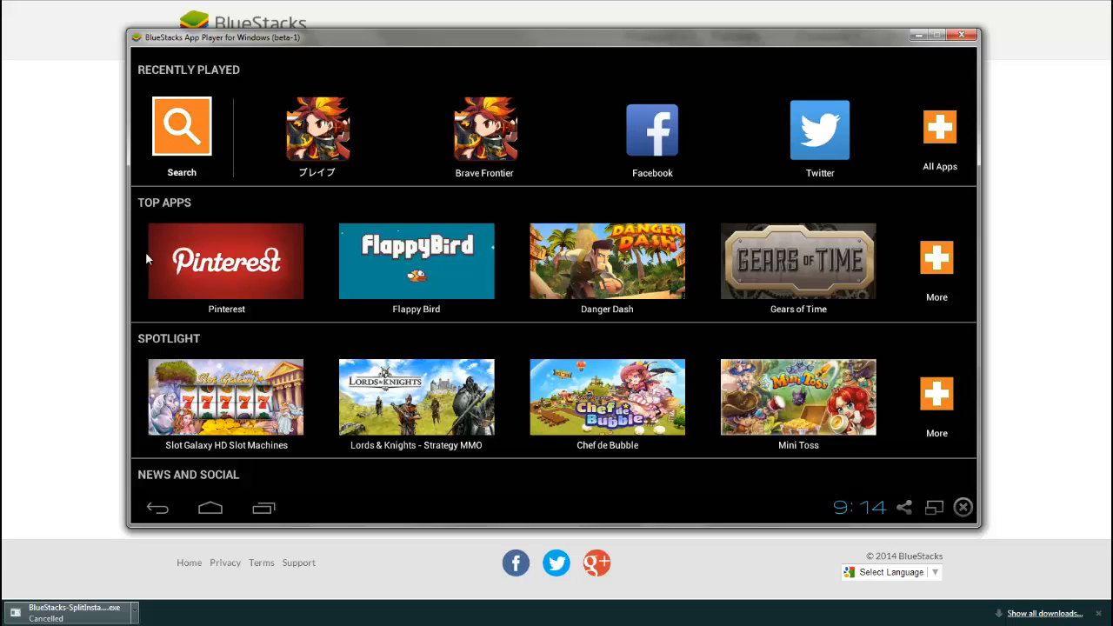
{"action": "left_click", "coordinate": [963, 35]}
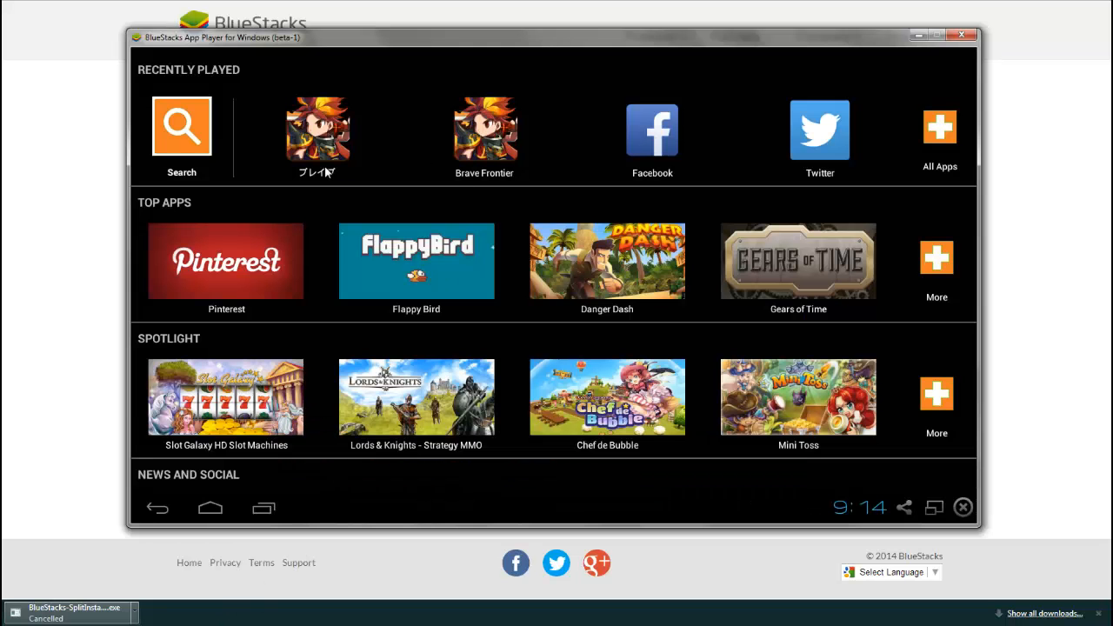
{"action": "left_click", "coordinate": [974, 34]}
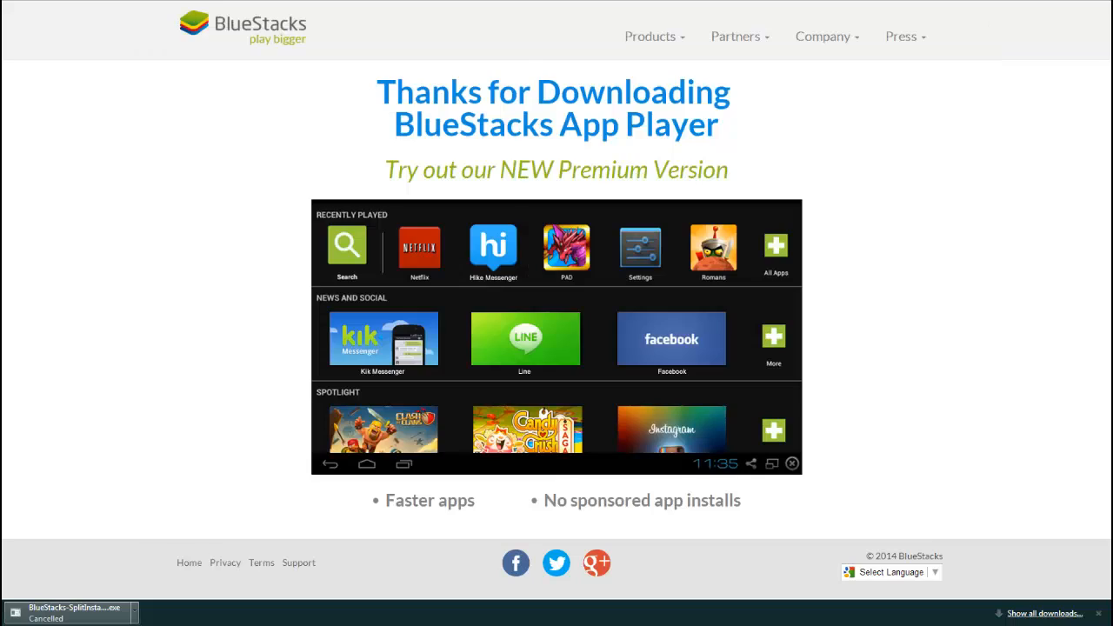
{"action": "mouse_move", "coordinate": [247, 26]}
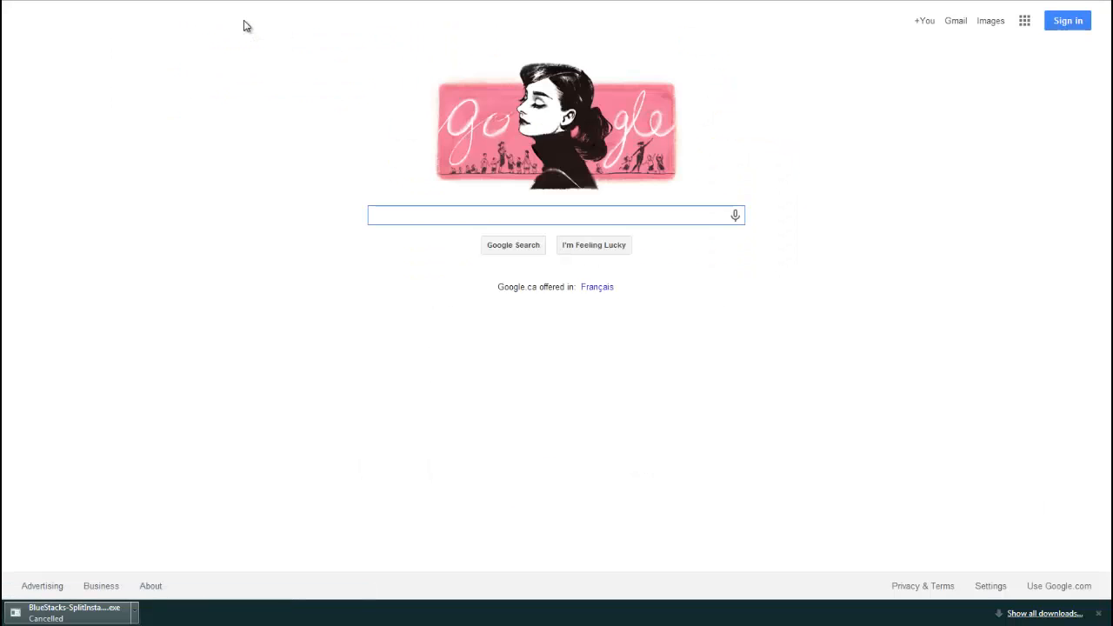
- Search Google for 'brave frontier jp 1.1.4' and choose the gameguardian.net MOD forum thread
{"action": "type", "text": "brave frontier j"}
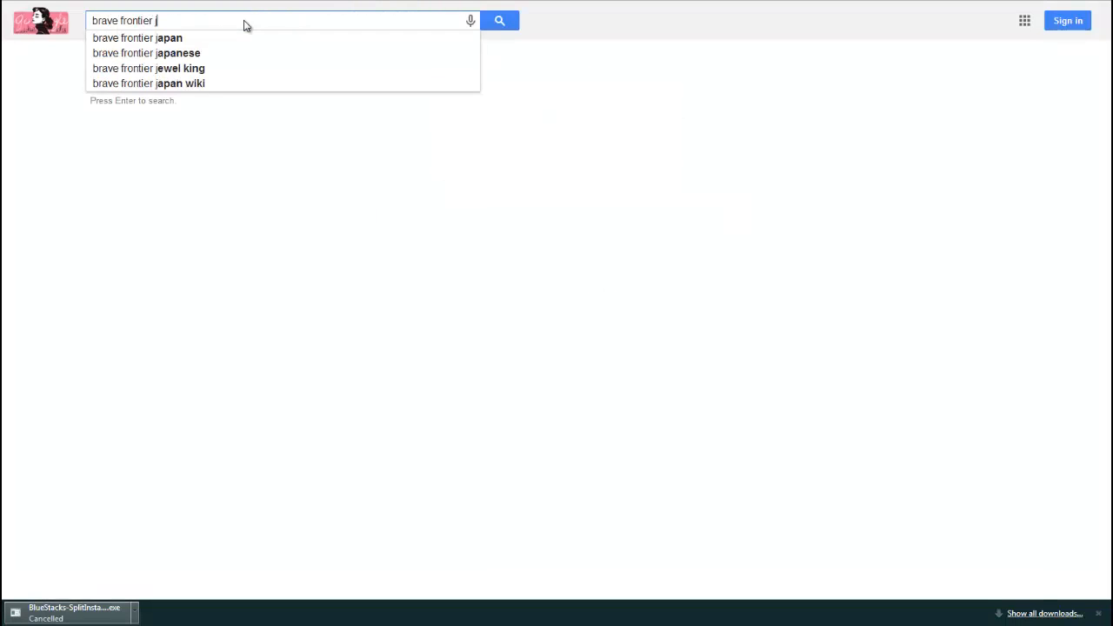
{"action": "type", "text": "pm"}
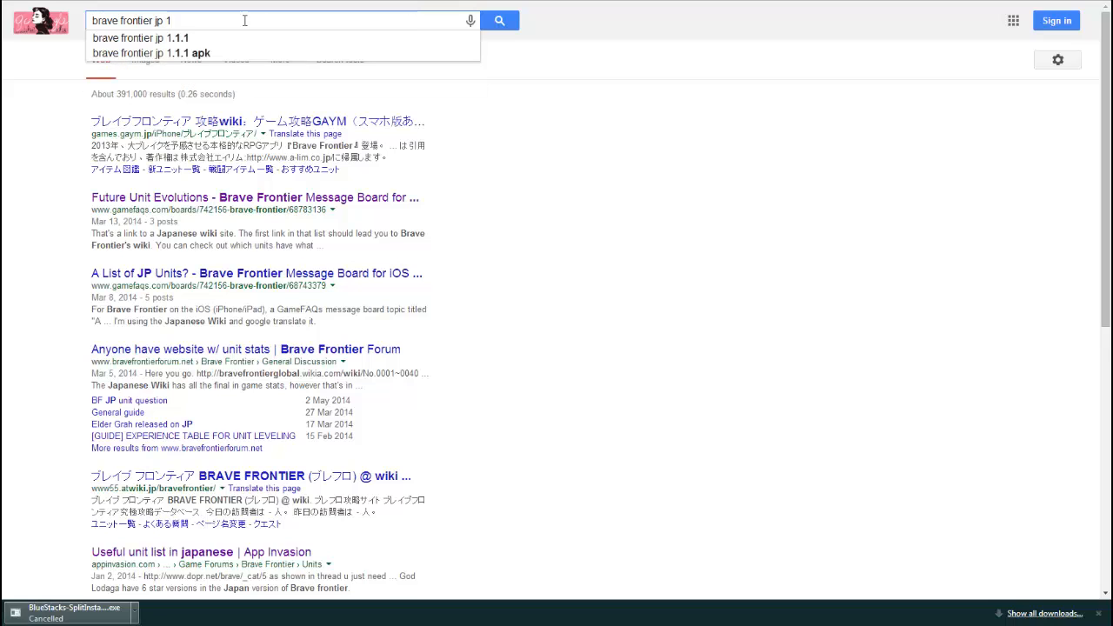
{"action": "type", "text": ".1.4"}
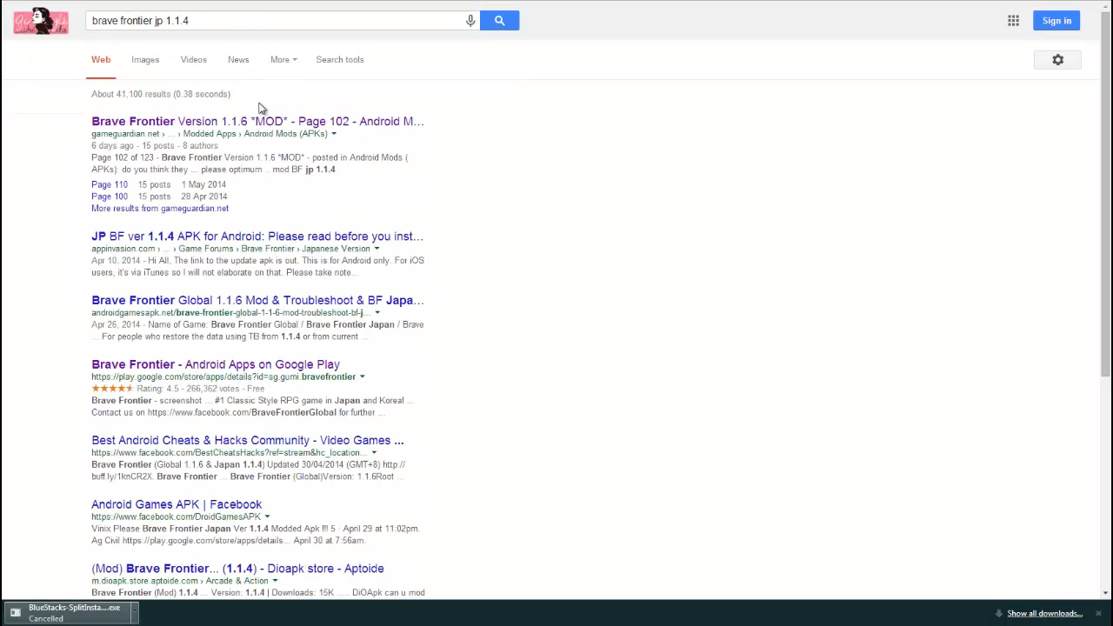
{"action": "left_click", "coordinate": [257, 122]}
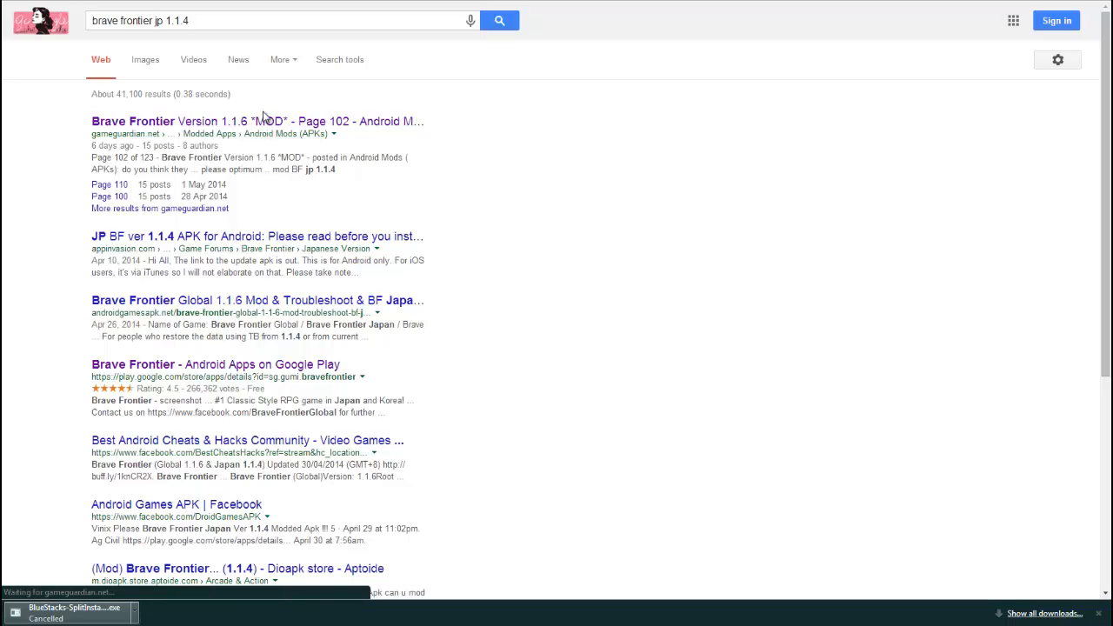
{"action": "mouse_move", "coordinate": [257, 122]}
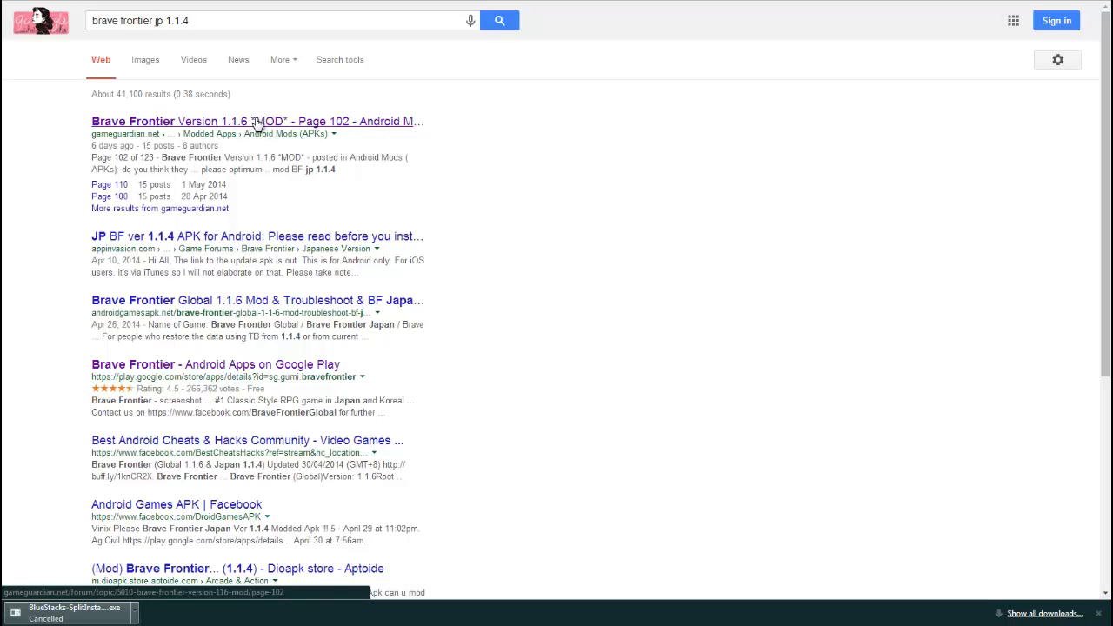
{"action": "left_click", "coordinate": [258, 122]}
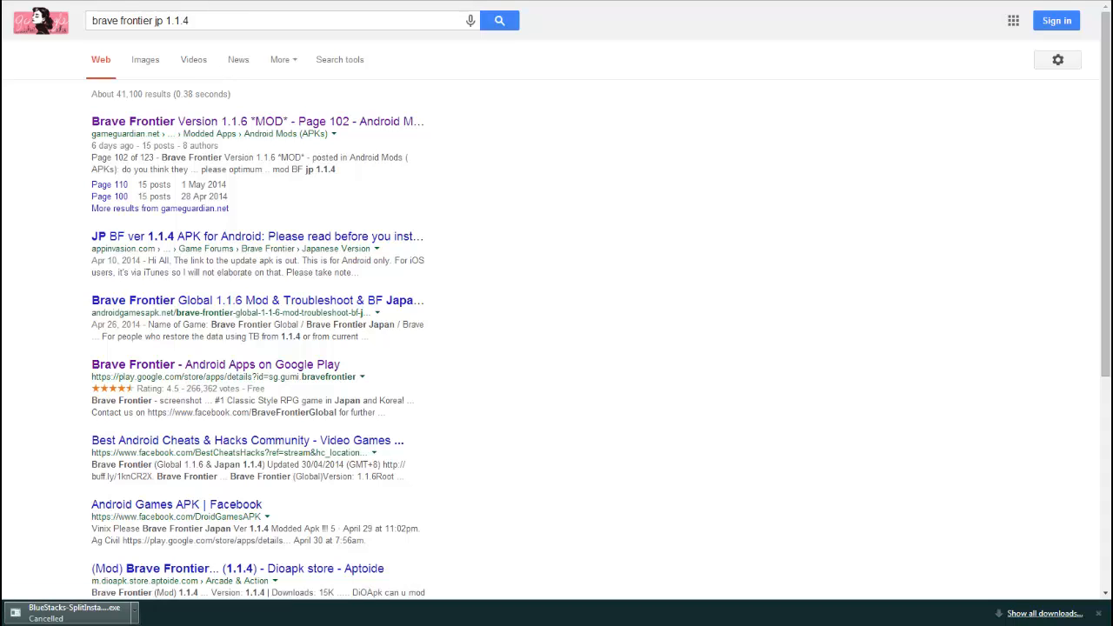
- In the forum thread, reach Optimum's post and follow its jp.co.alim.brave_1.1.4 link
{"action": "left_click", "coordinate": [259, 121]}
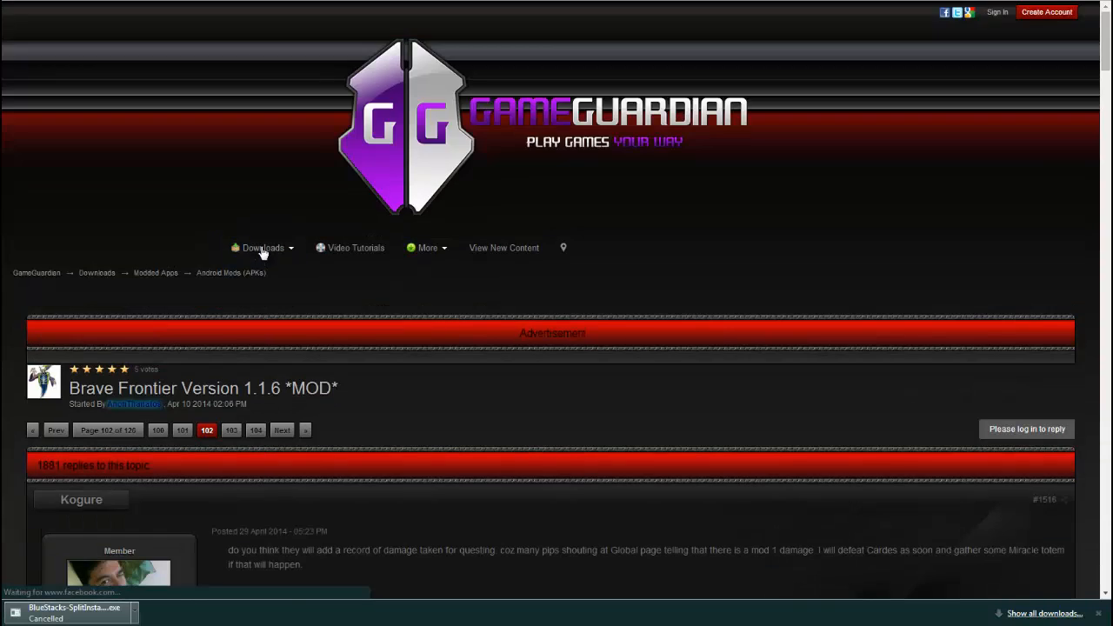
{"action": "scroll", "scroll_direction": "down", "scroll_amount": 3}
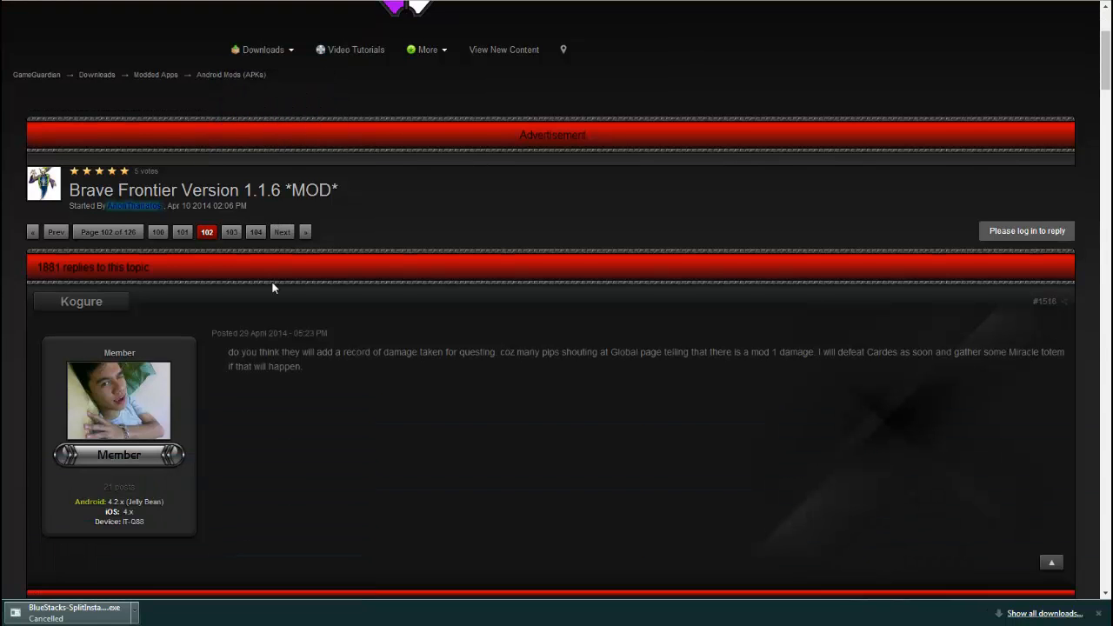
{"action": "scroll", "scroll_direction": "down", "scroll_amount": 3}
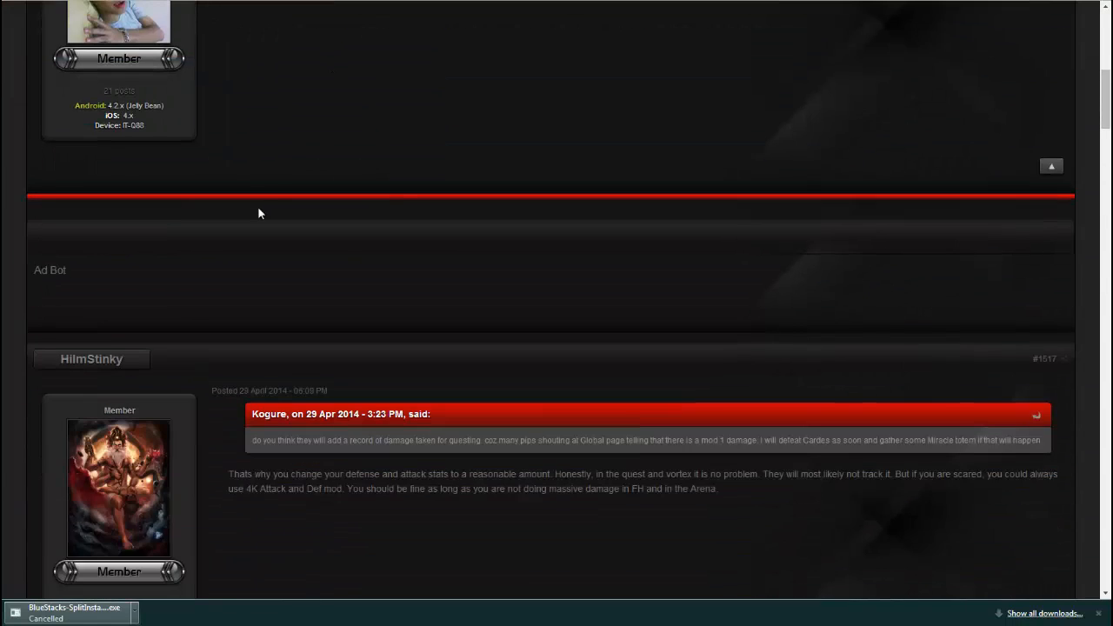
{"action": "scroll", "scroll_direction": "down", "scroll_amount": 3}
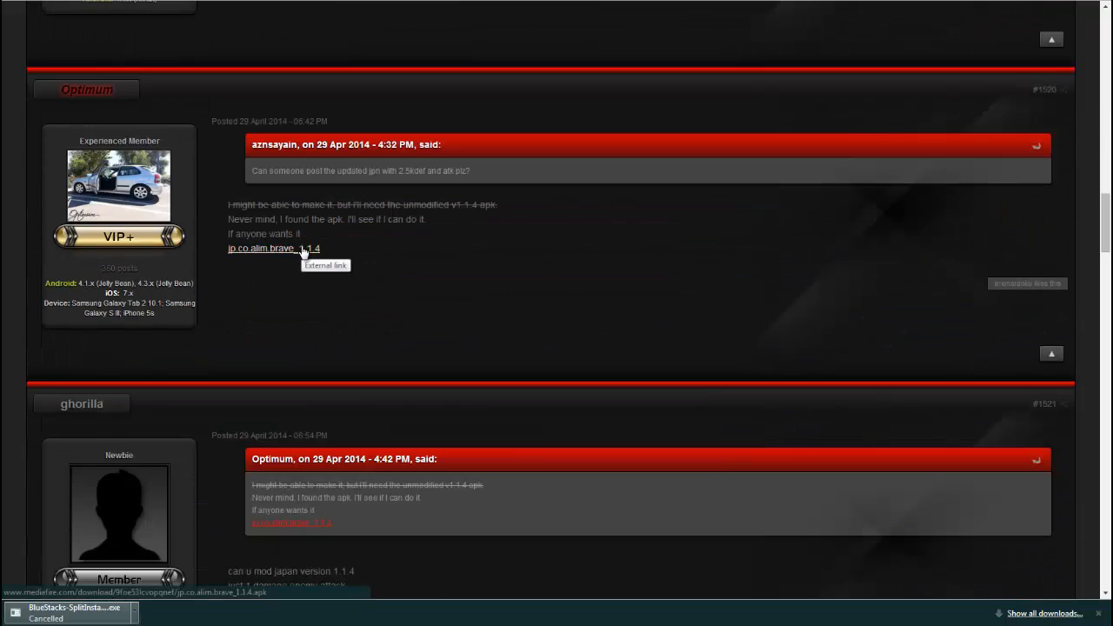
{"action": "left_click", "coordinate": [273, 247]}
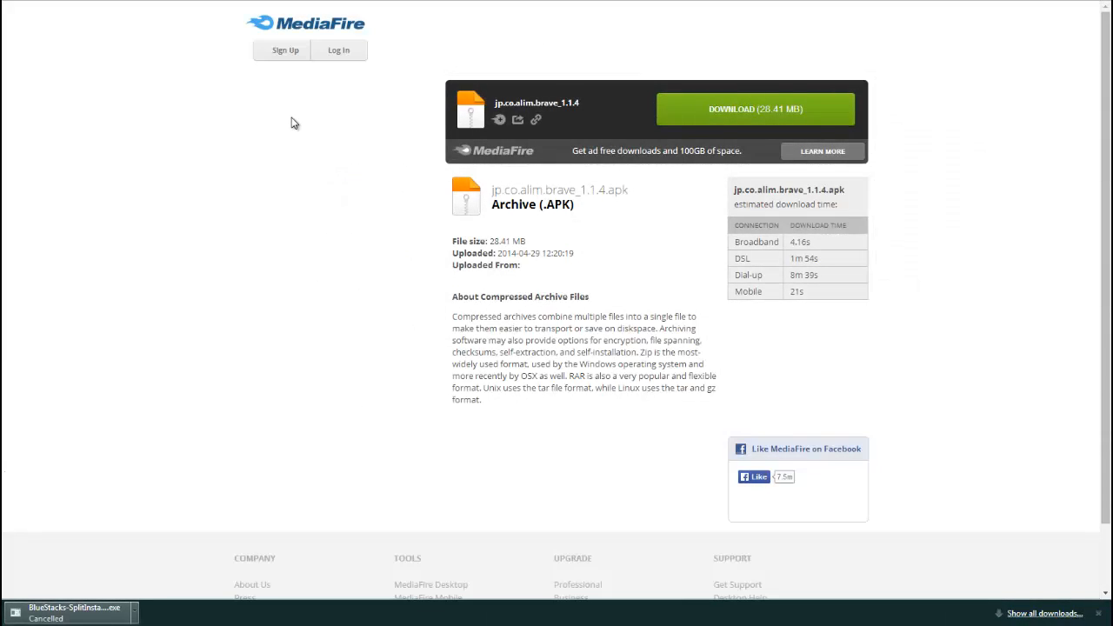
{"action": "mouse_move", "coordinate": [536, 75]}
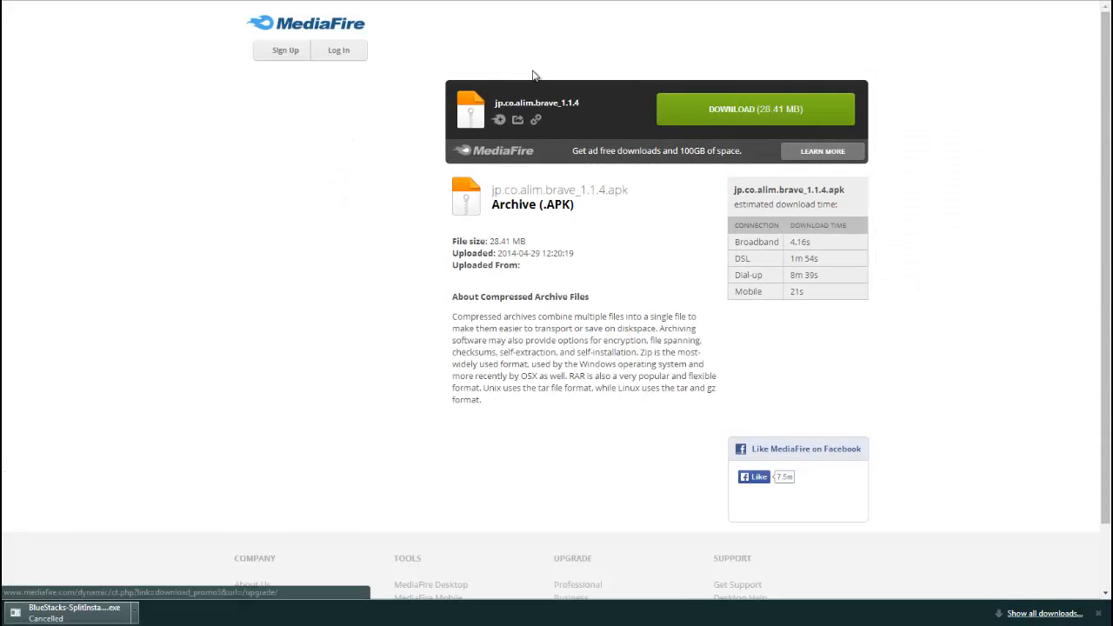
- Start the jp.co.alim.brave_1.1.4.apk (28.41 MB) download from MediaFire
{"action": "left_click", "coordinate": [754, 108]}
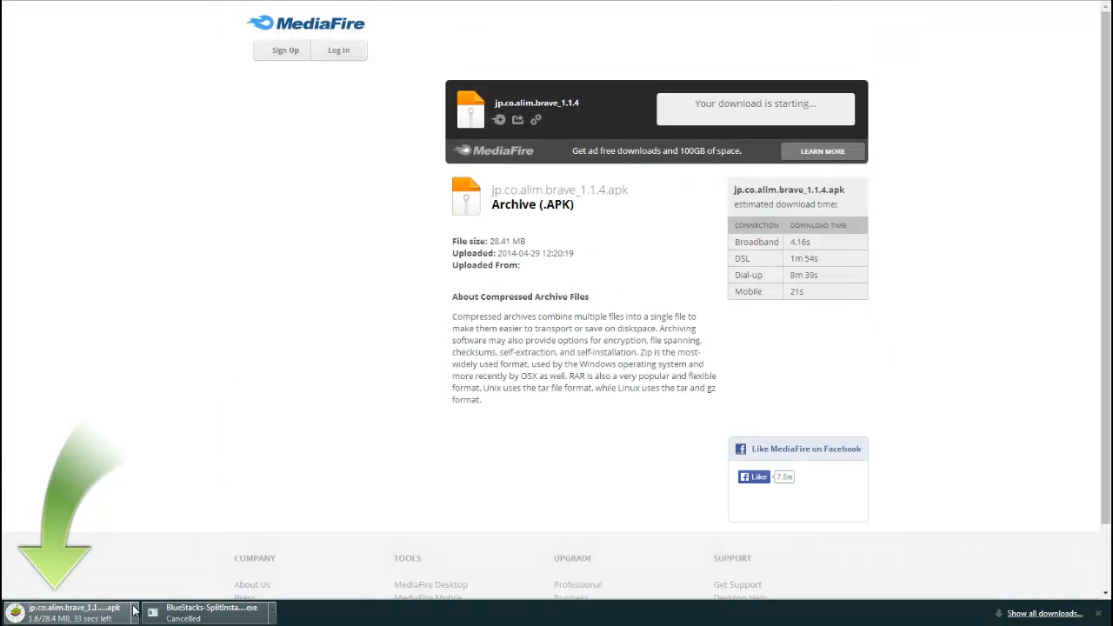